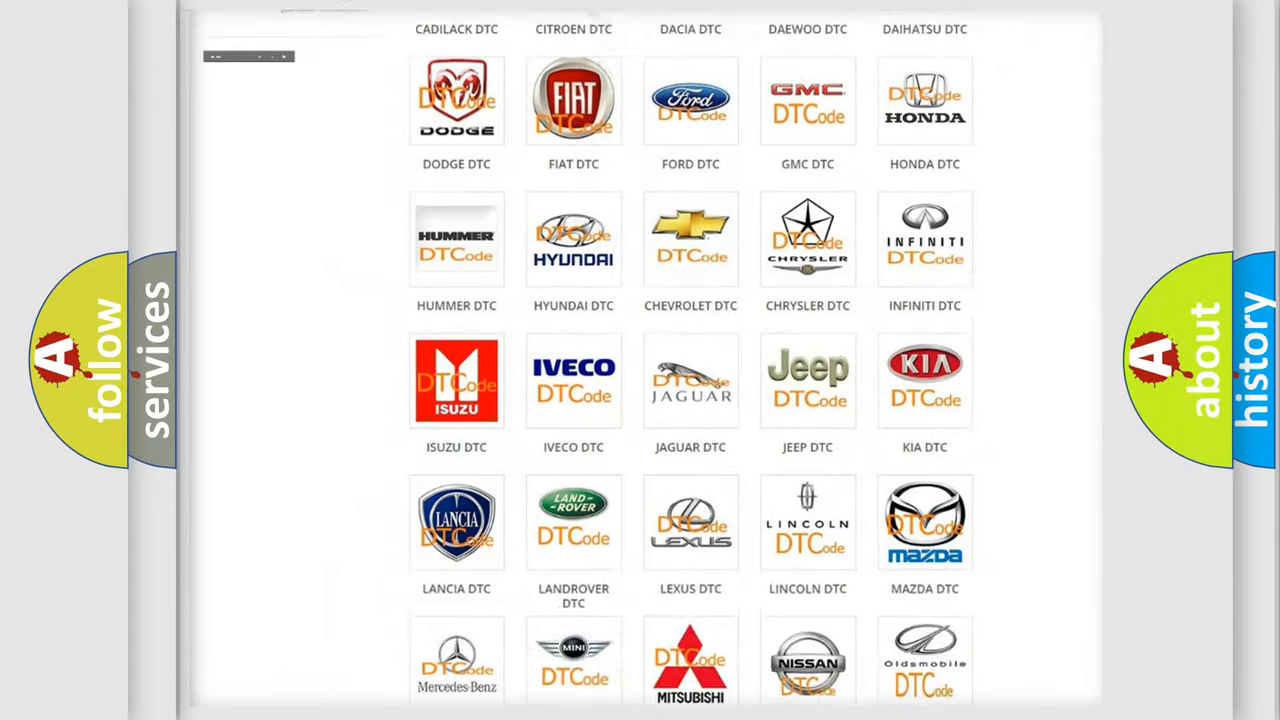
Open the FIAT DTC page and scroll through its fault-code list, then back to the top
scroll("up", 3)
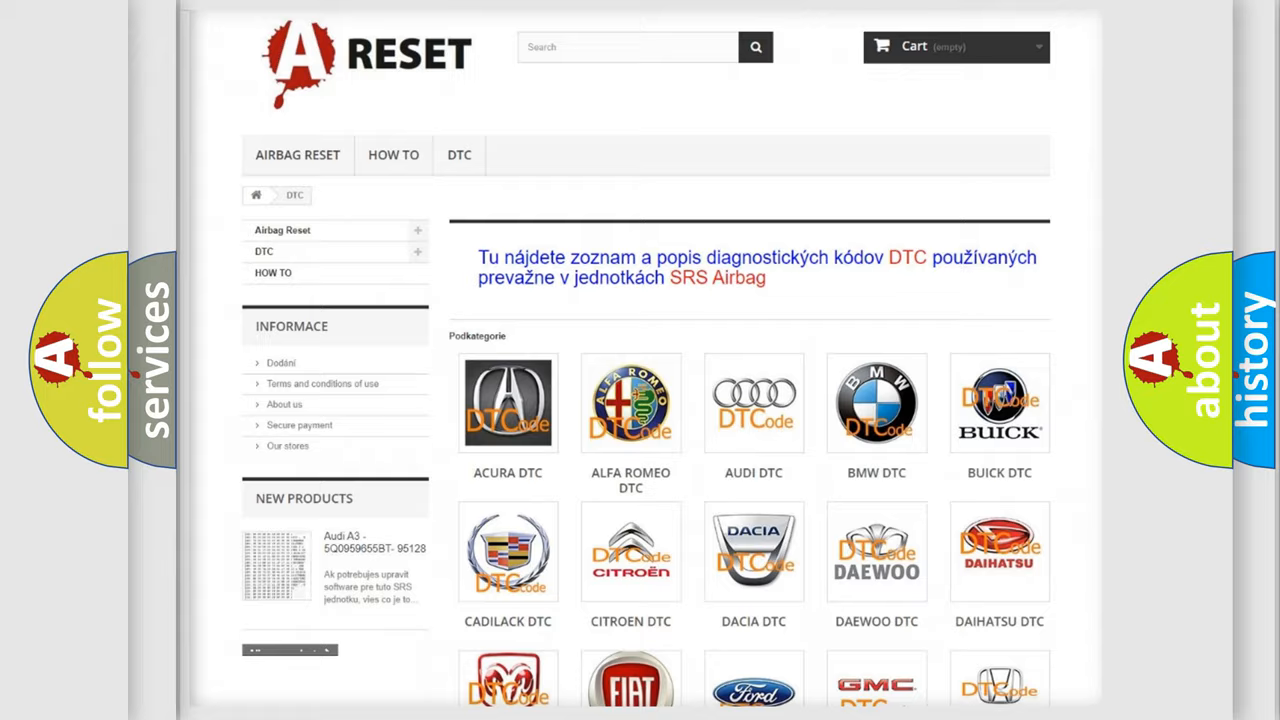
scroll("down", 3)
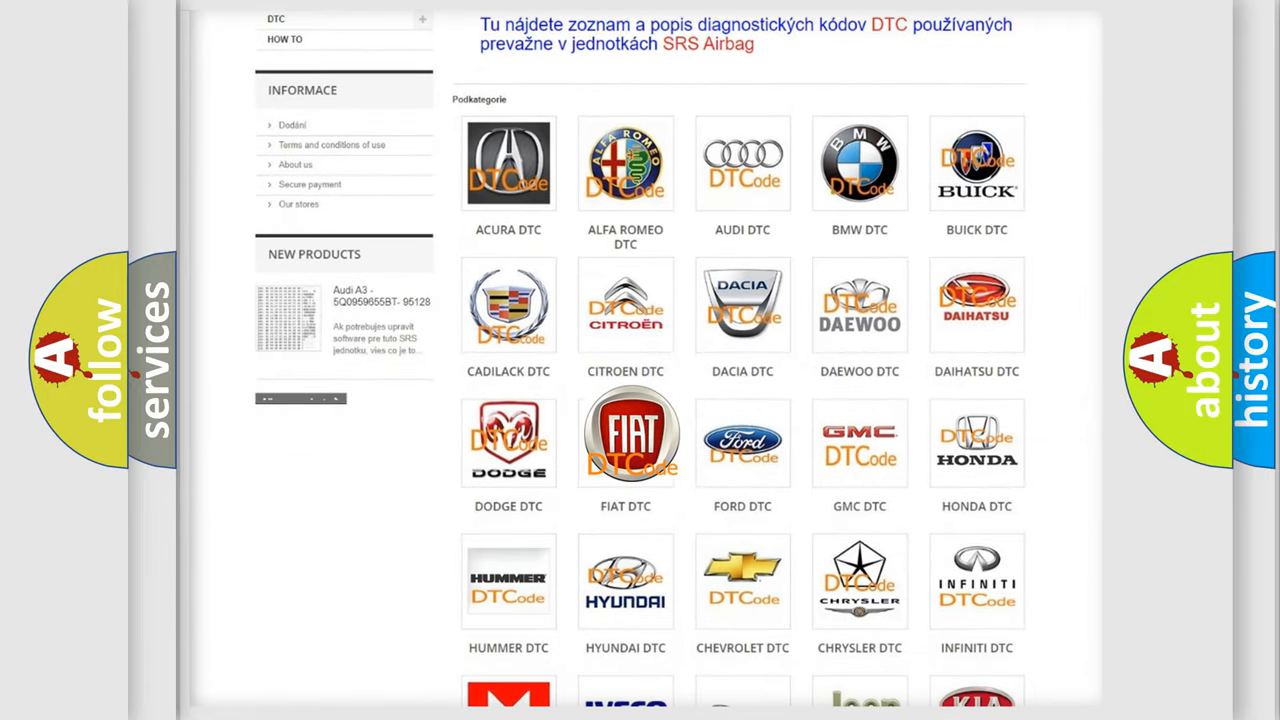
left_click(625, 435)
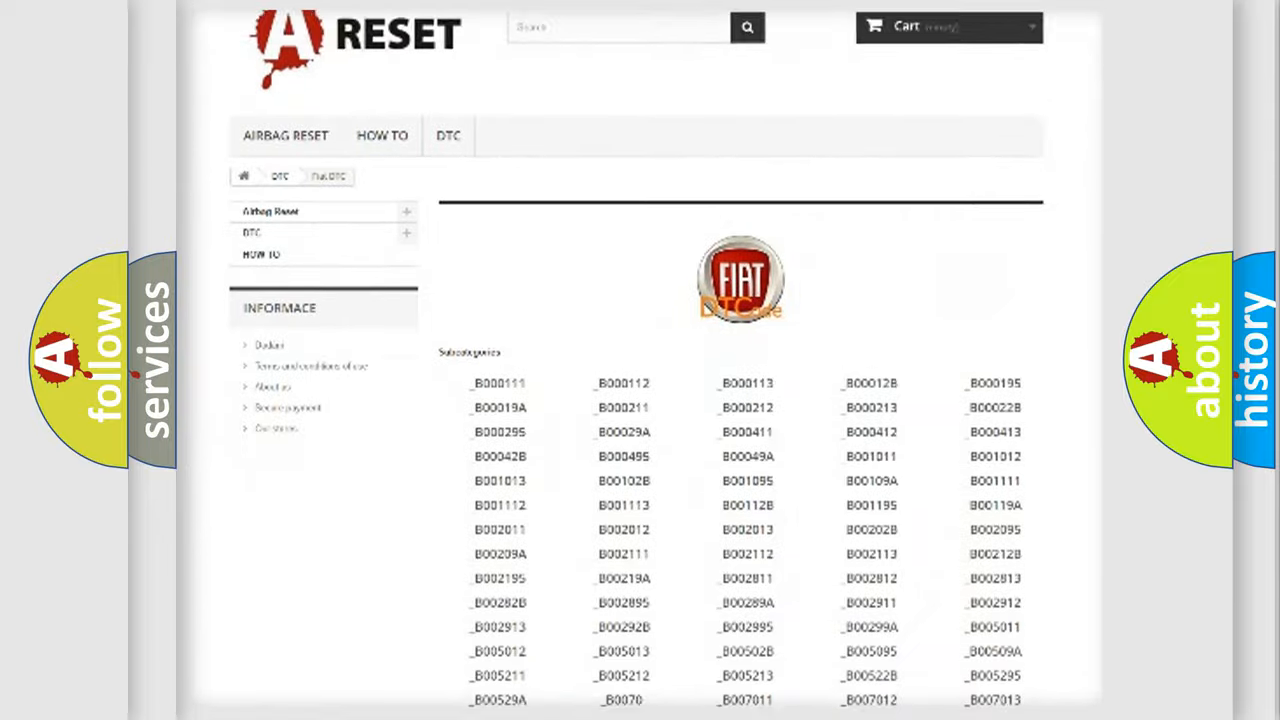
scroll("down", 3)
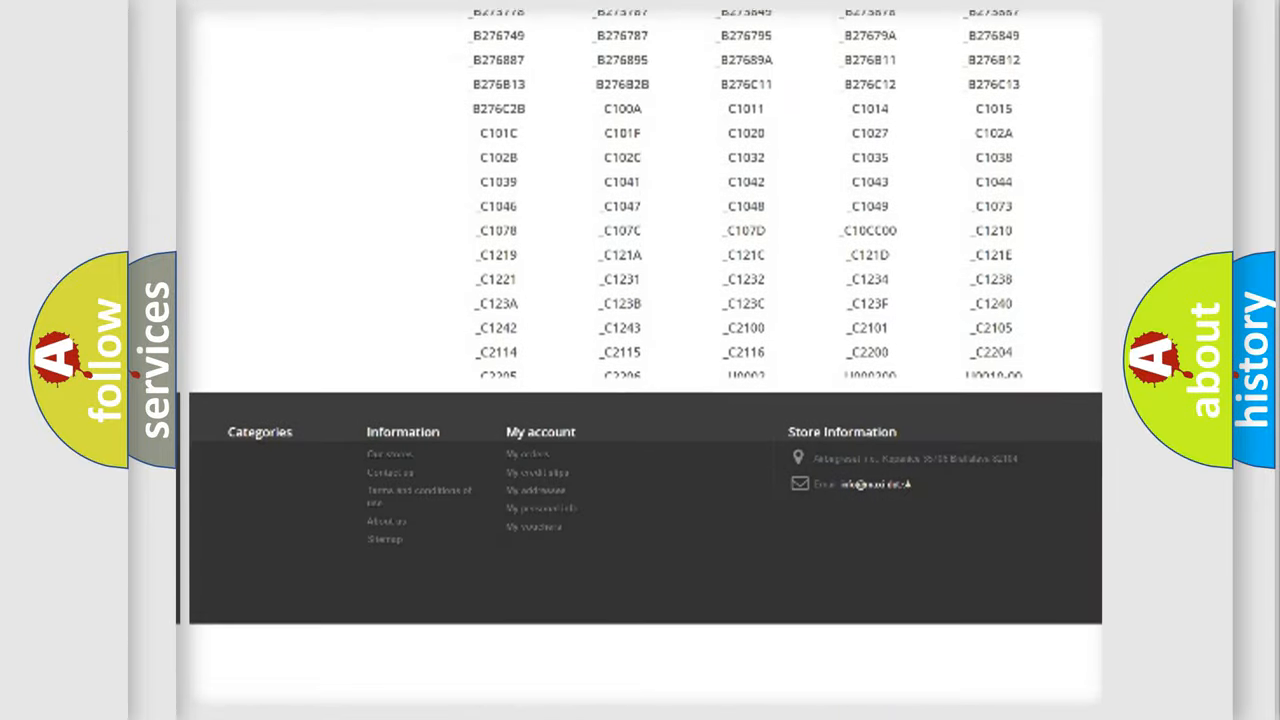
scroll("up", 3)
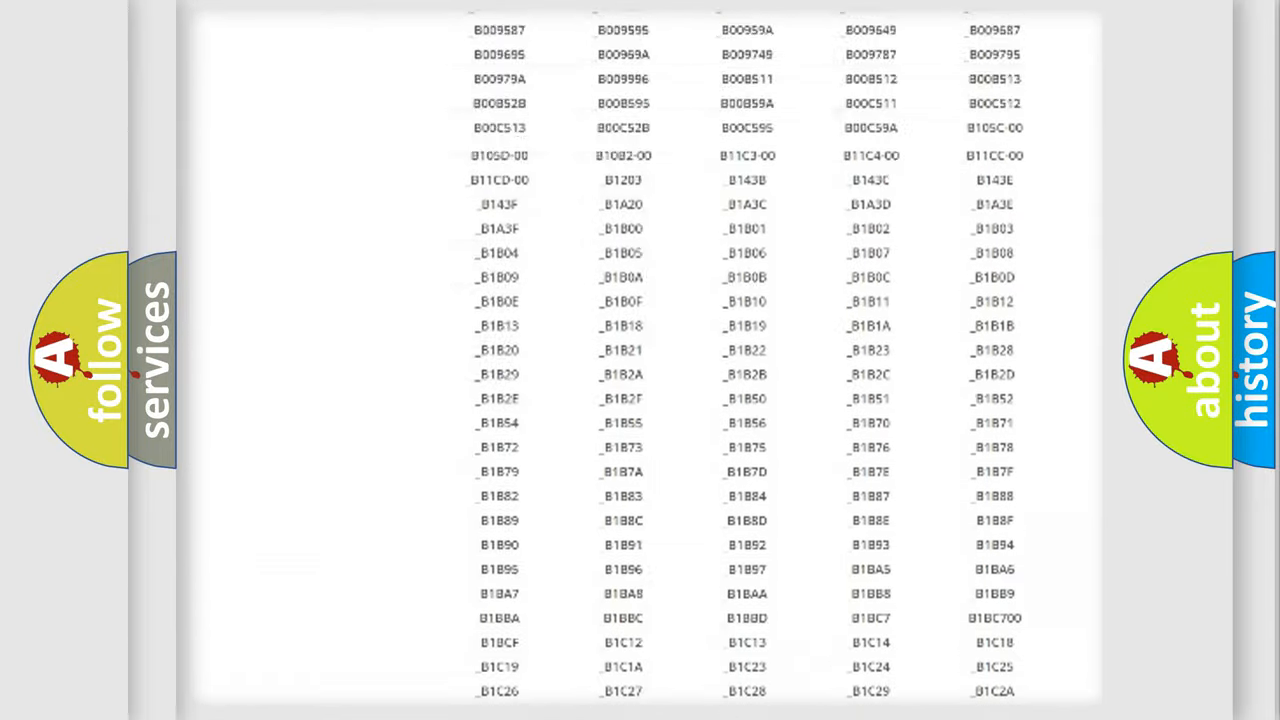
scroll("up", 3)
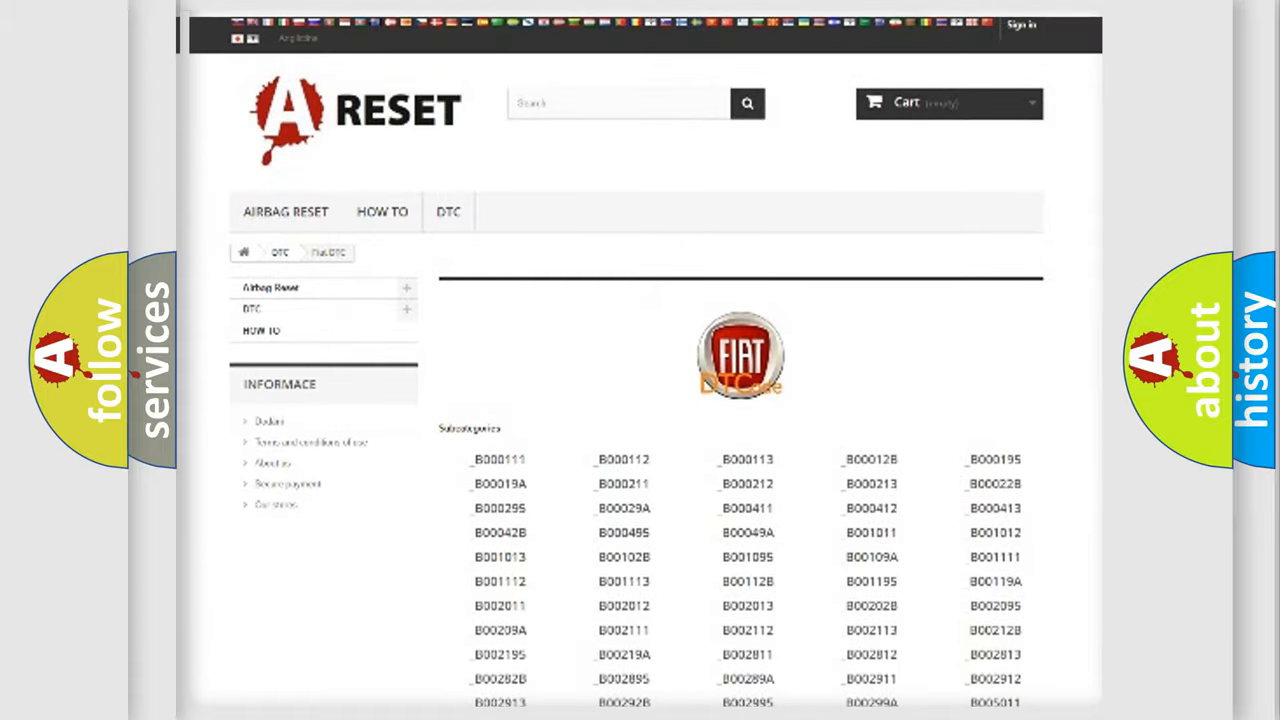